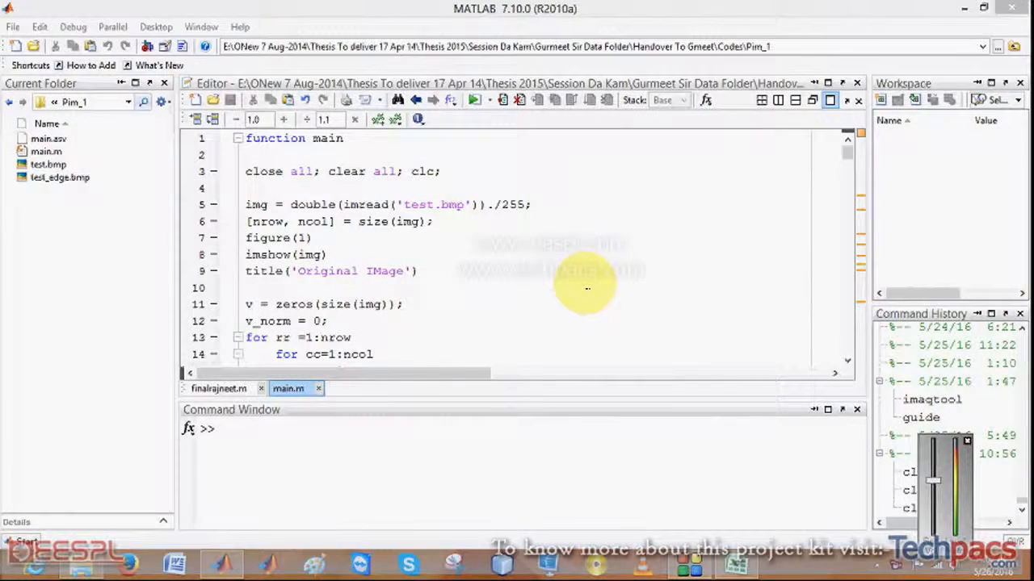
Review main.m in the editor and run it, producing Figure 1 and 'Done!' after iteration_idx = 4
scroll("down", 3)
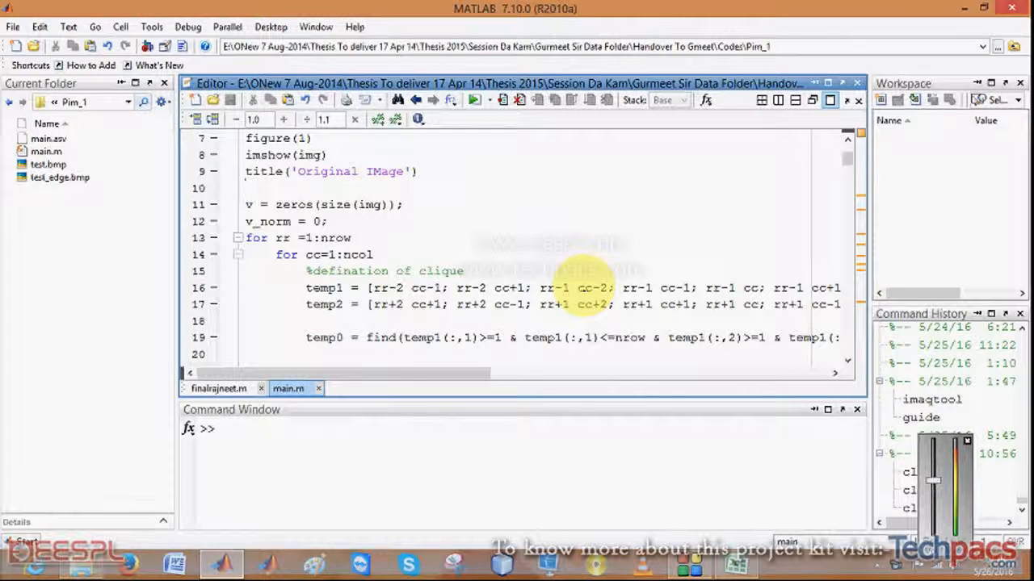
left_click(246, 187)
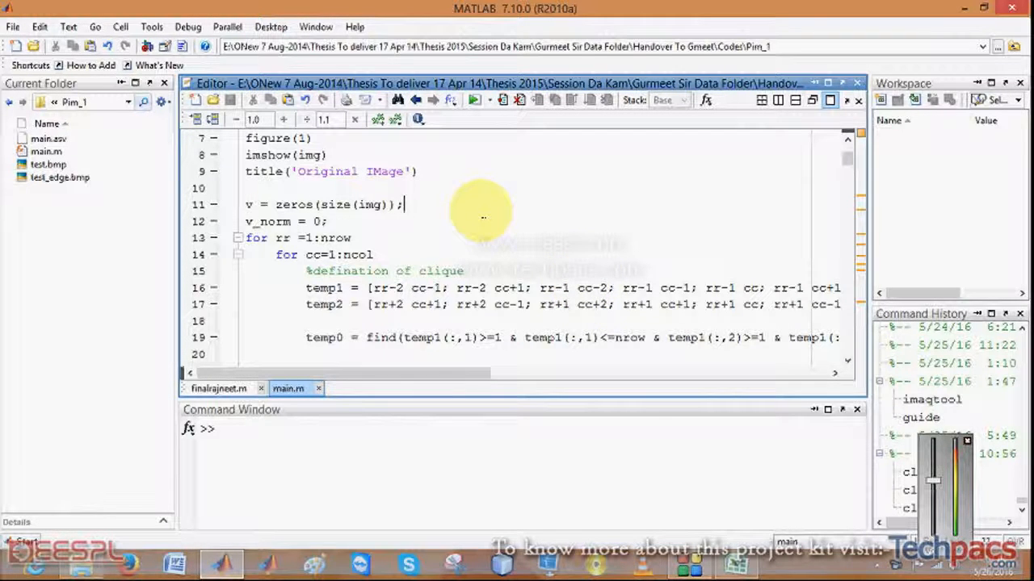
scroll("down", 3)
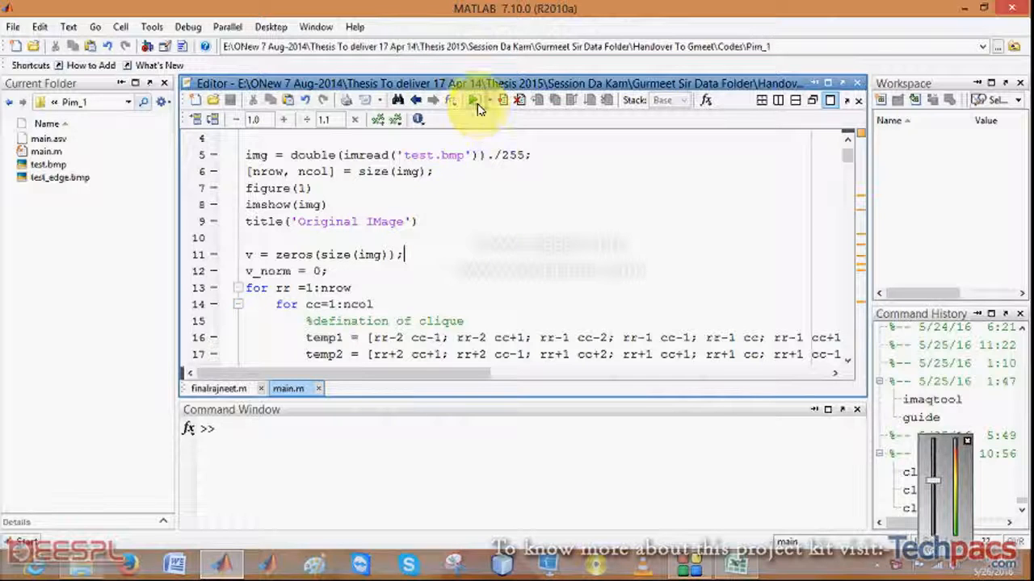
mouse_move(475, 101)
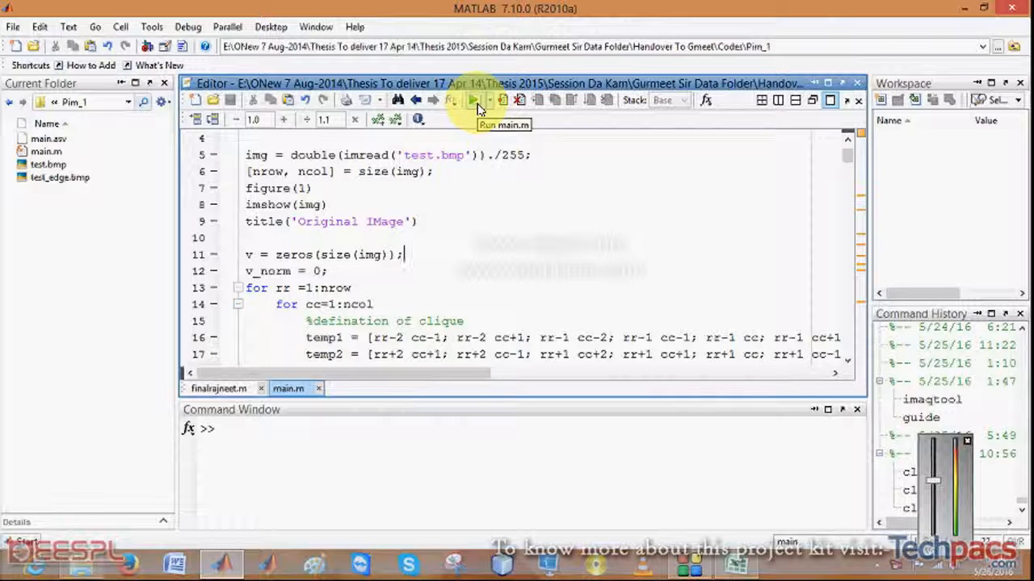
left_click(475, 100)
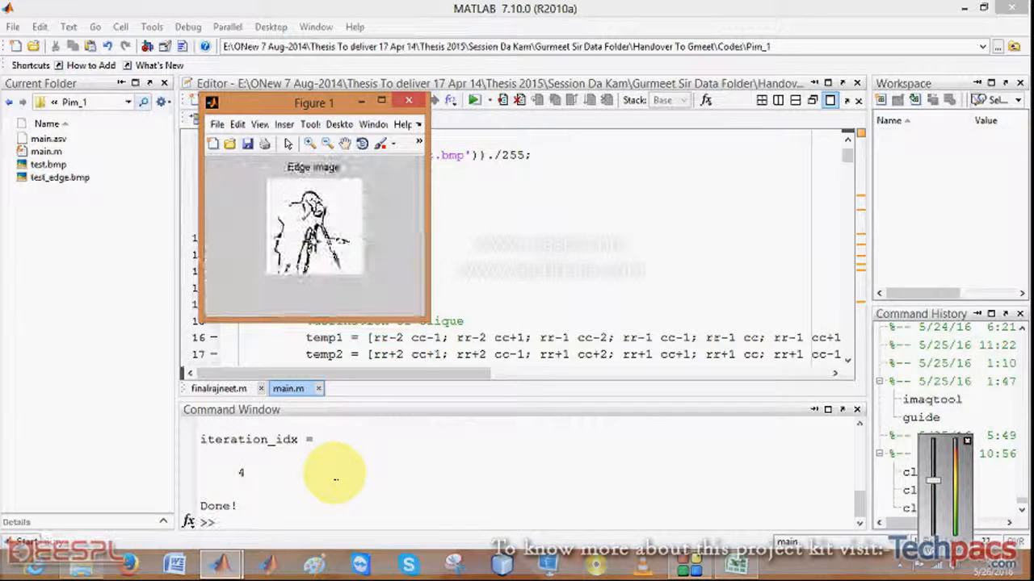
Drag Figure 1 with the edge image to the right of the script
left_click_drag(313, 103, 600, 119)
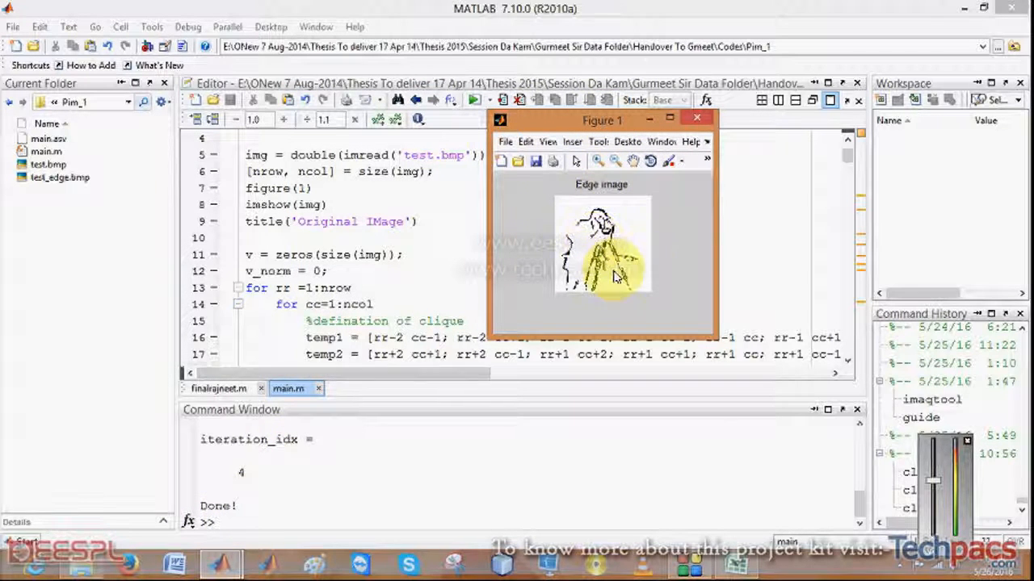
mouse_move(617, 226)
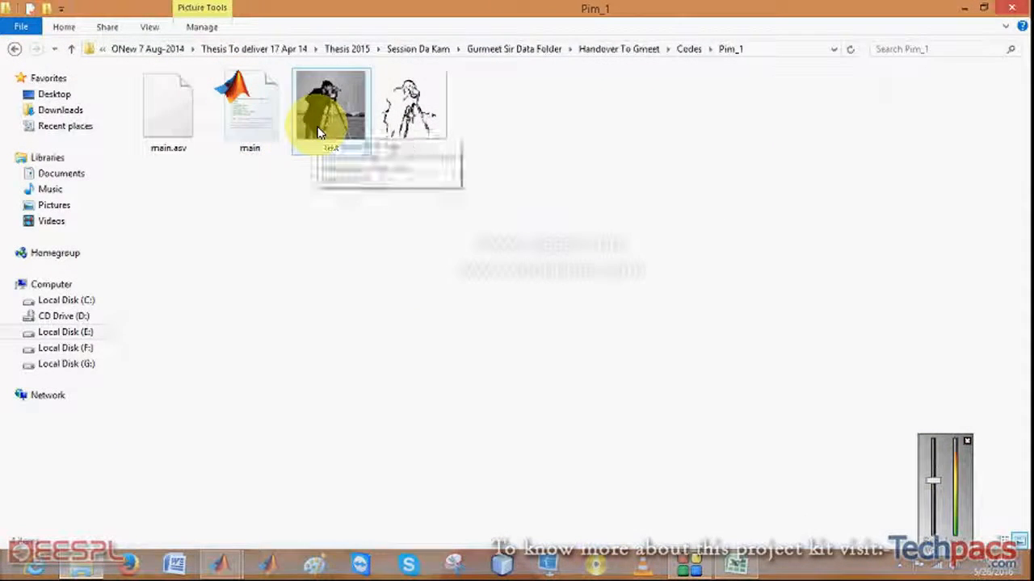
Preview test.bmp, advance to test_edge.bmp, then close the photo viewer
double_click(329, 110)
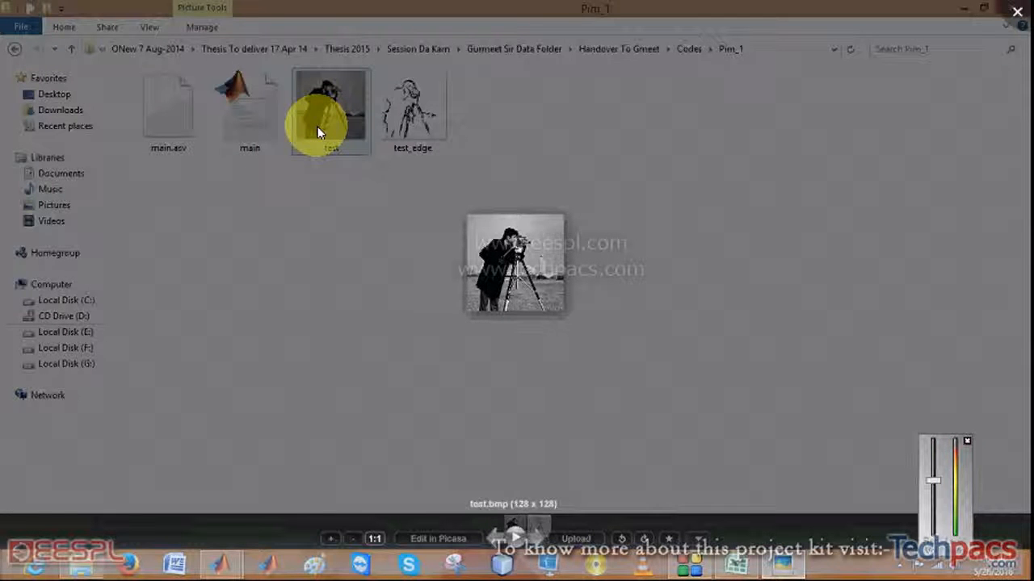
left_click(413, 110)
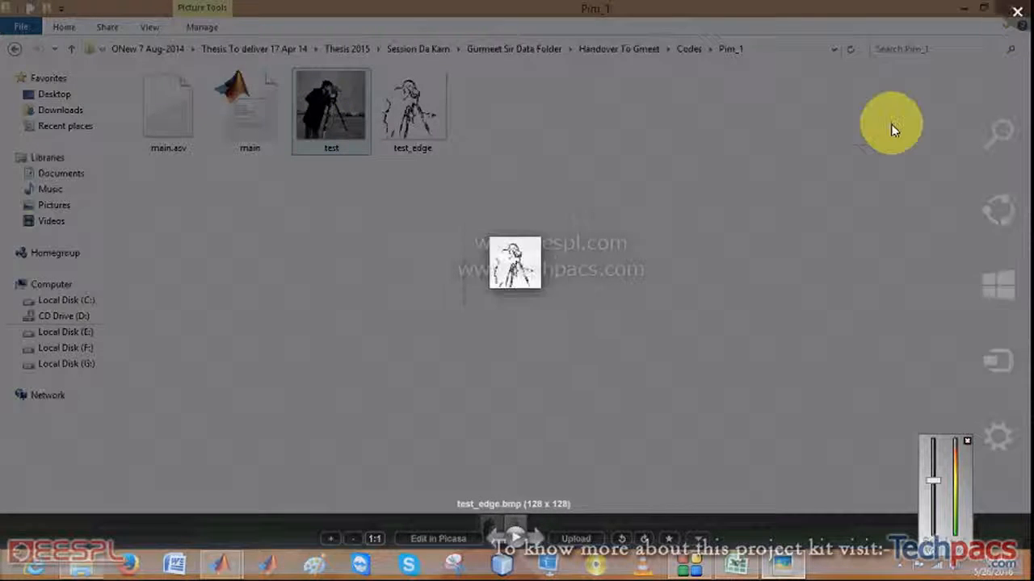
left_click(219, 561)
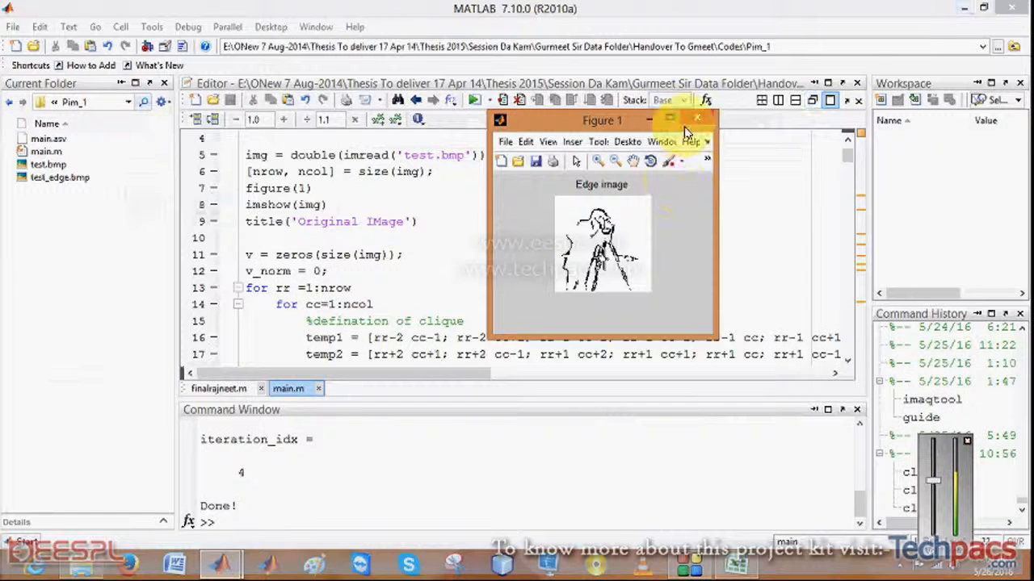